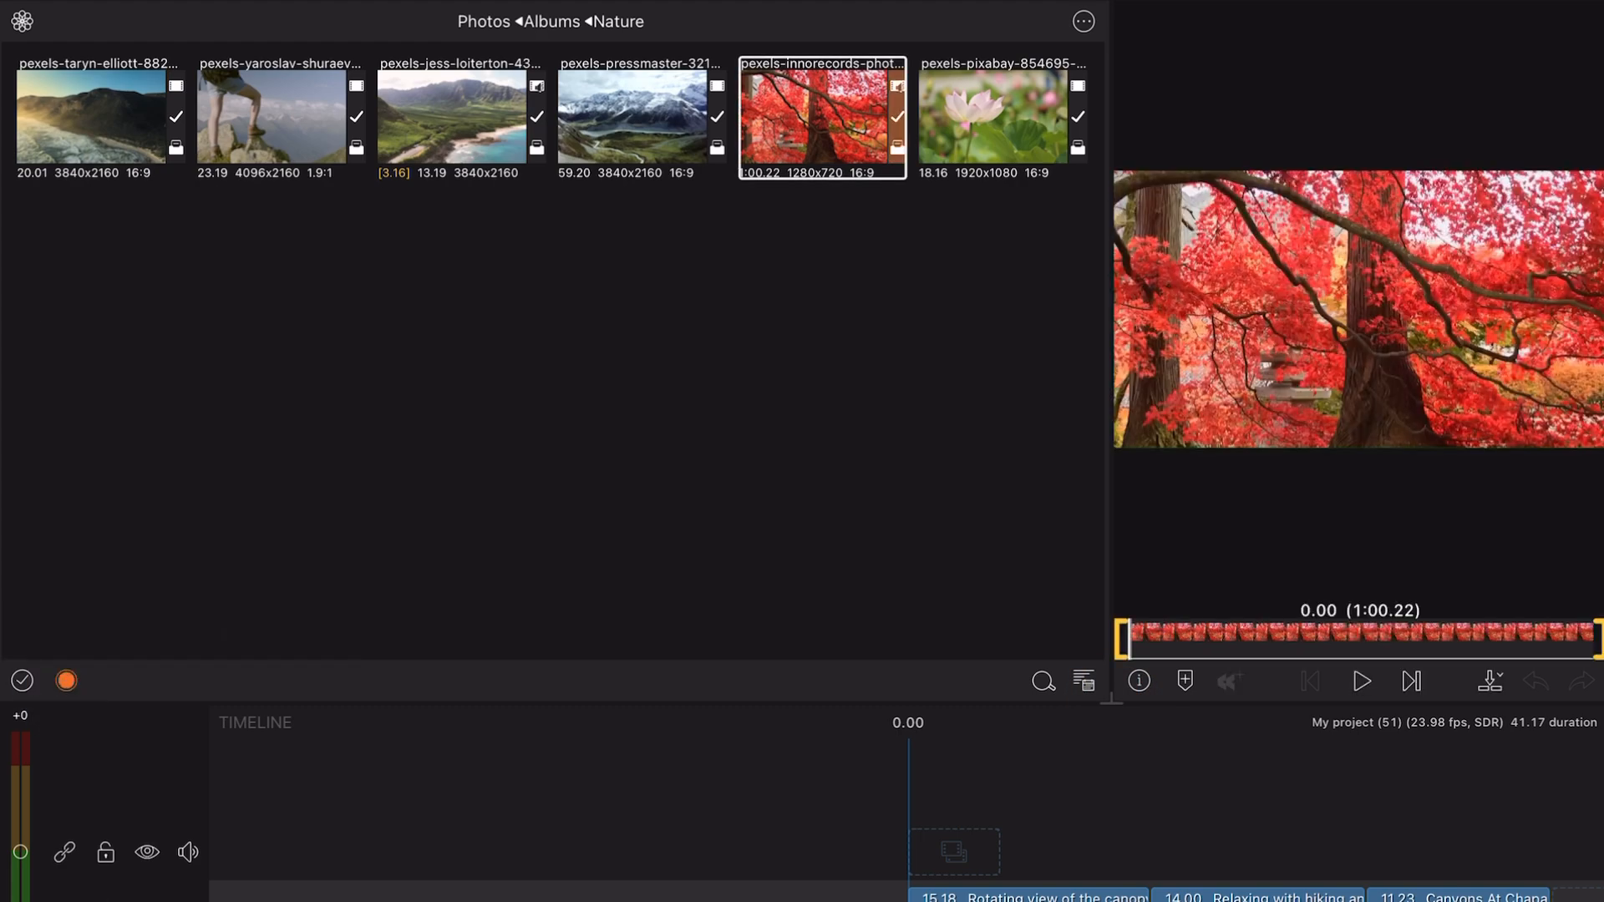
# Play the red autumn tree Nature clip in the enlarged preview viewer
pyautogui.click(1363, 682)
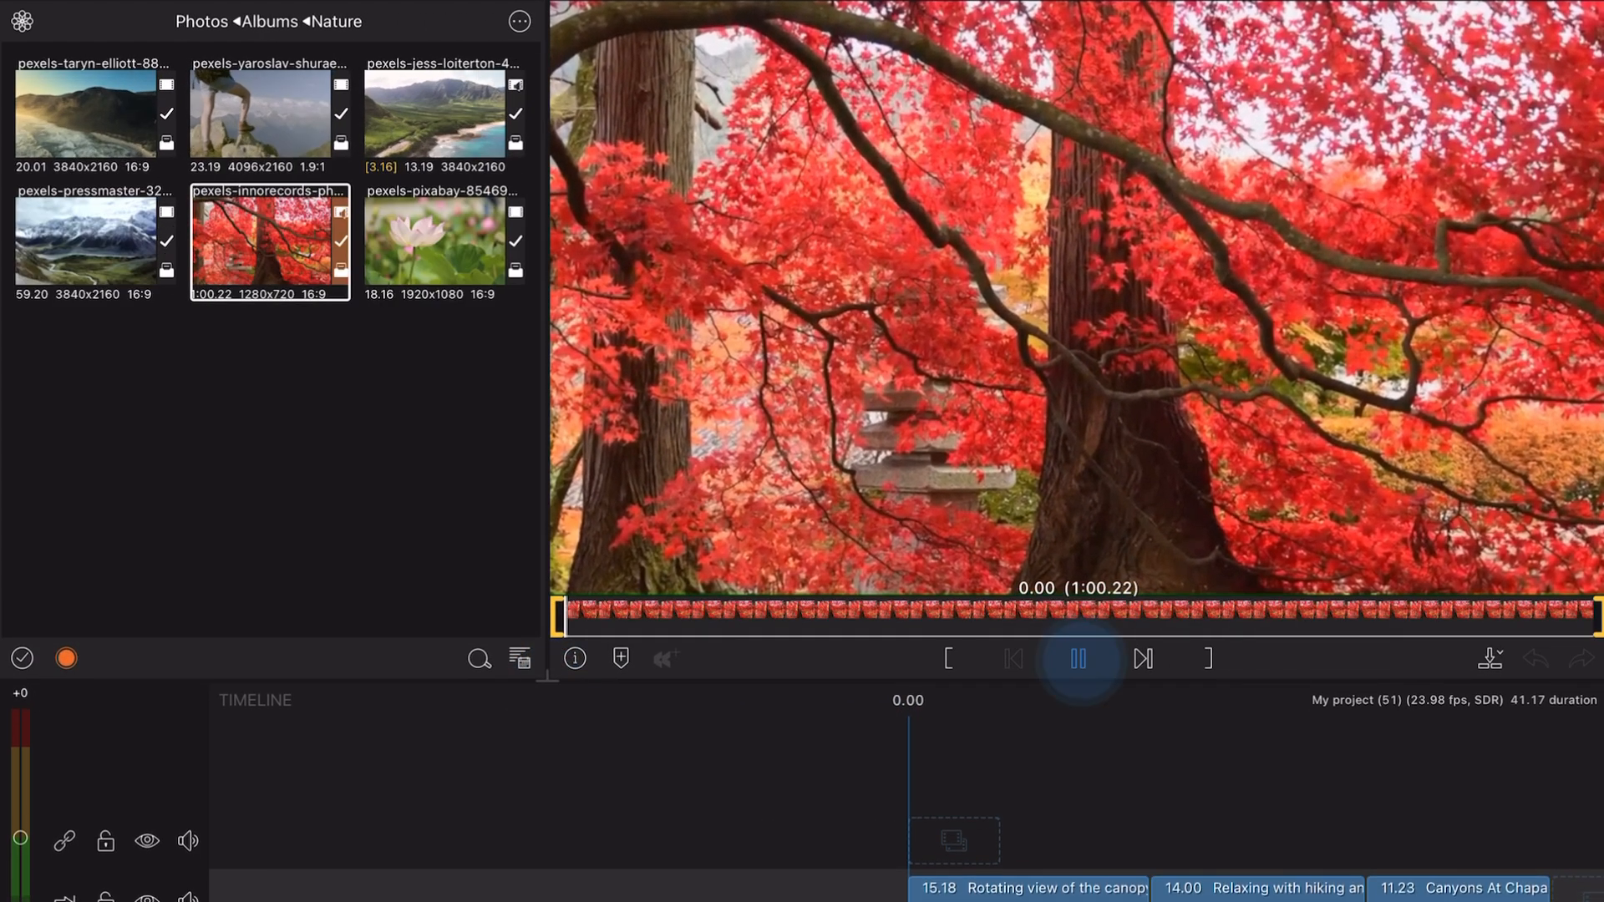